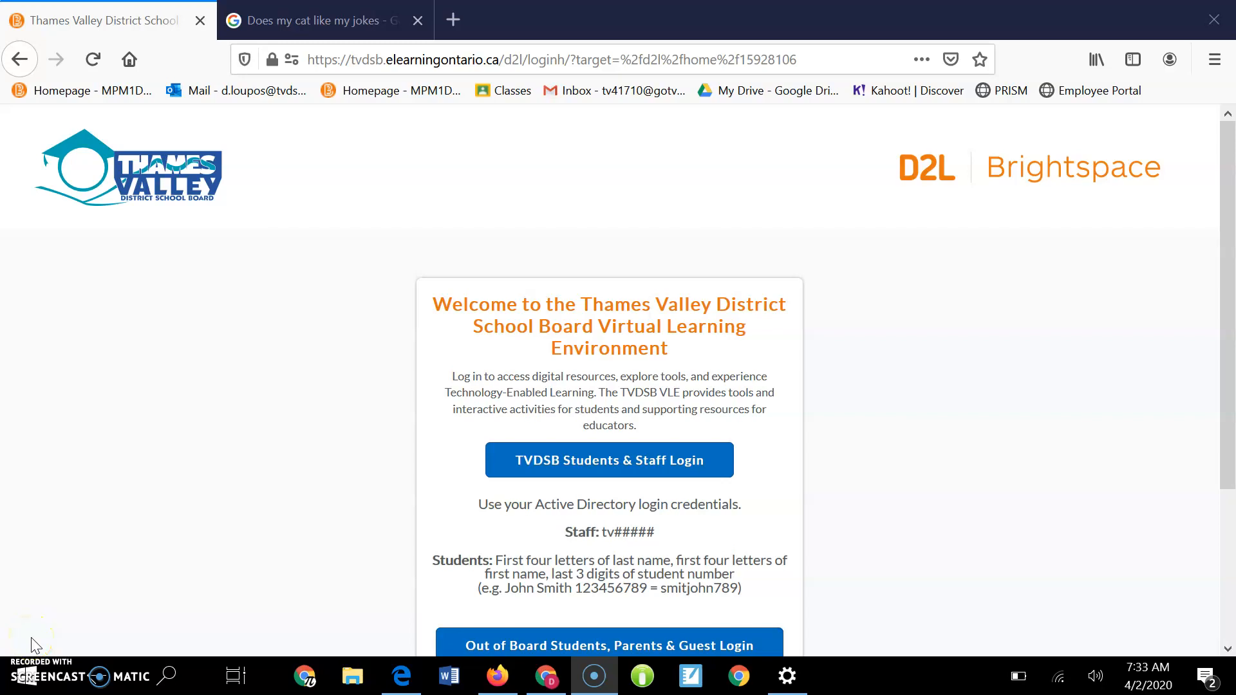
mouse_move(309, 239)
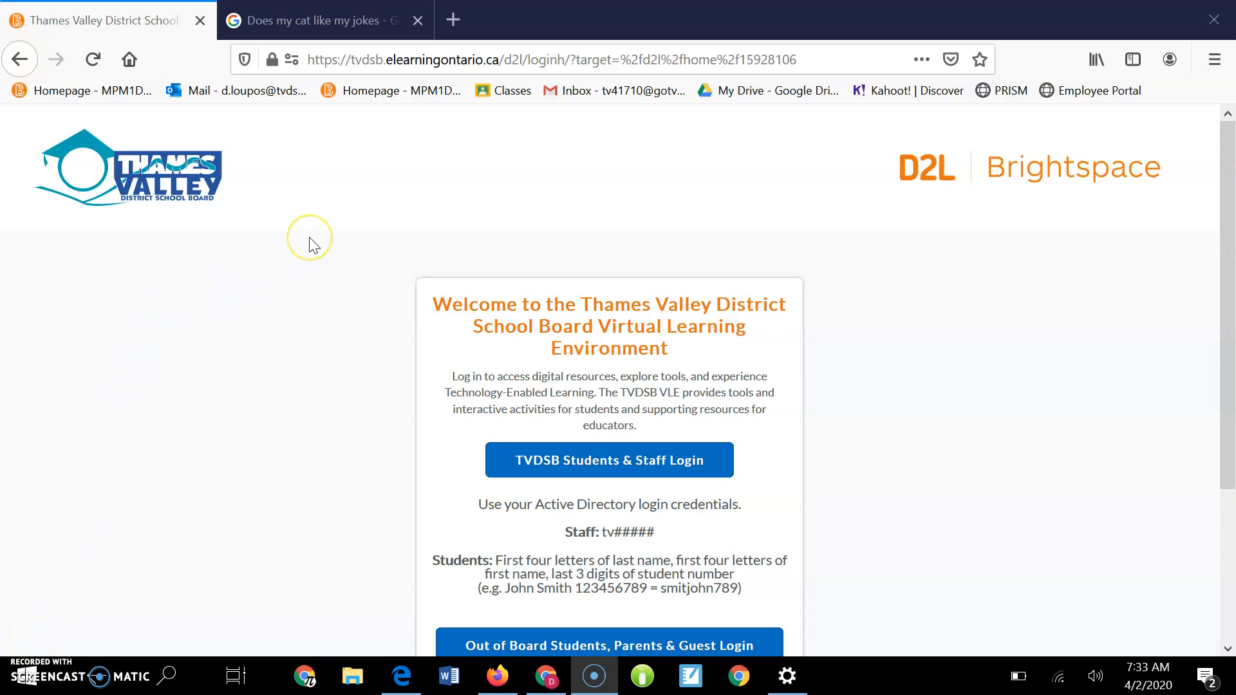
mouse_move(415, 90)
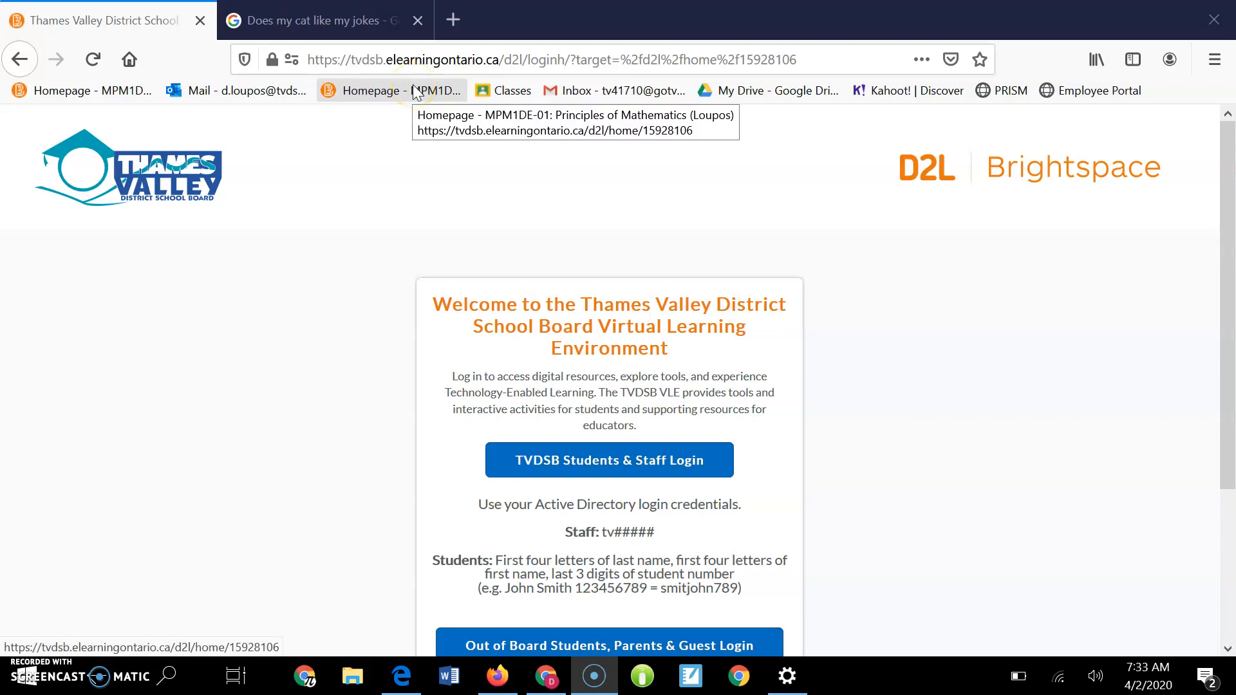
mouse_move(413, 135)
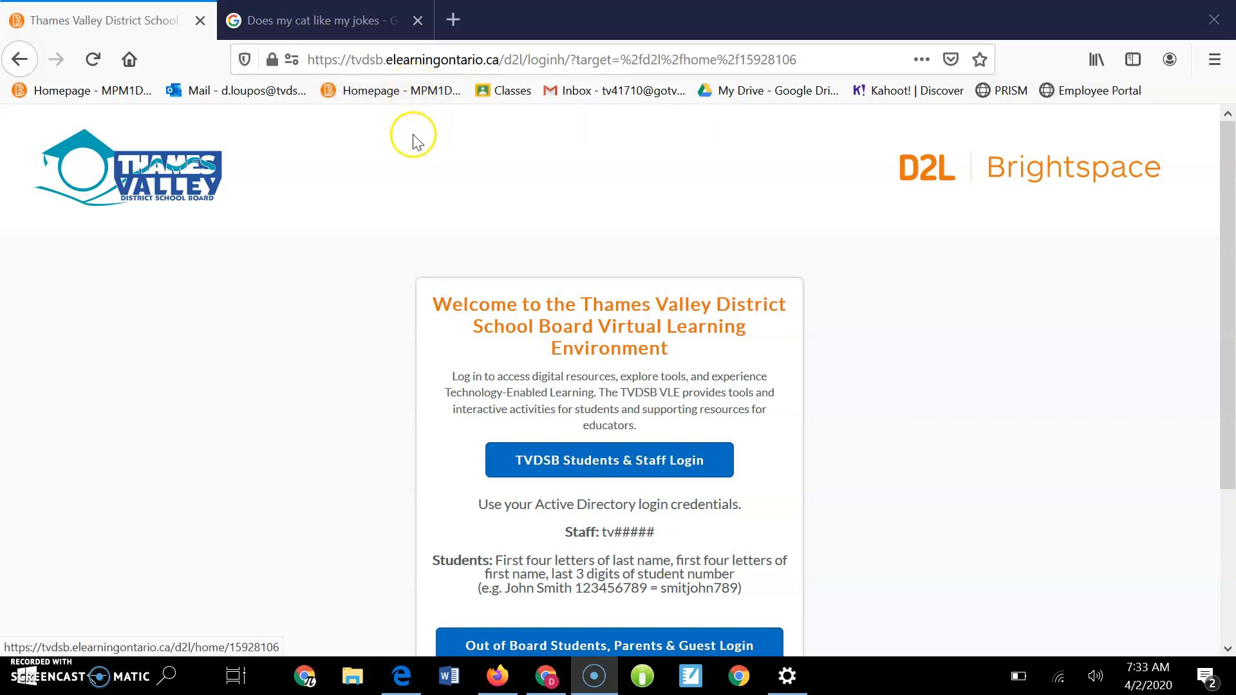
mouse_move(393, 96)
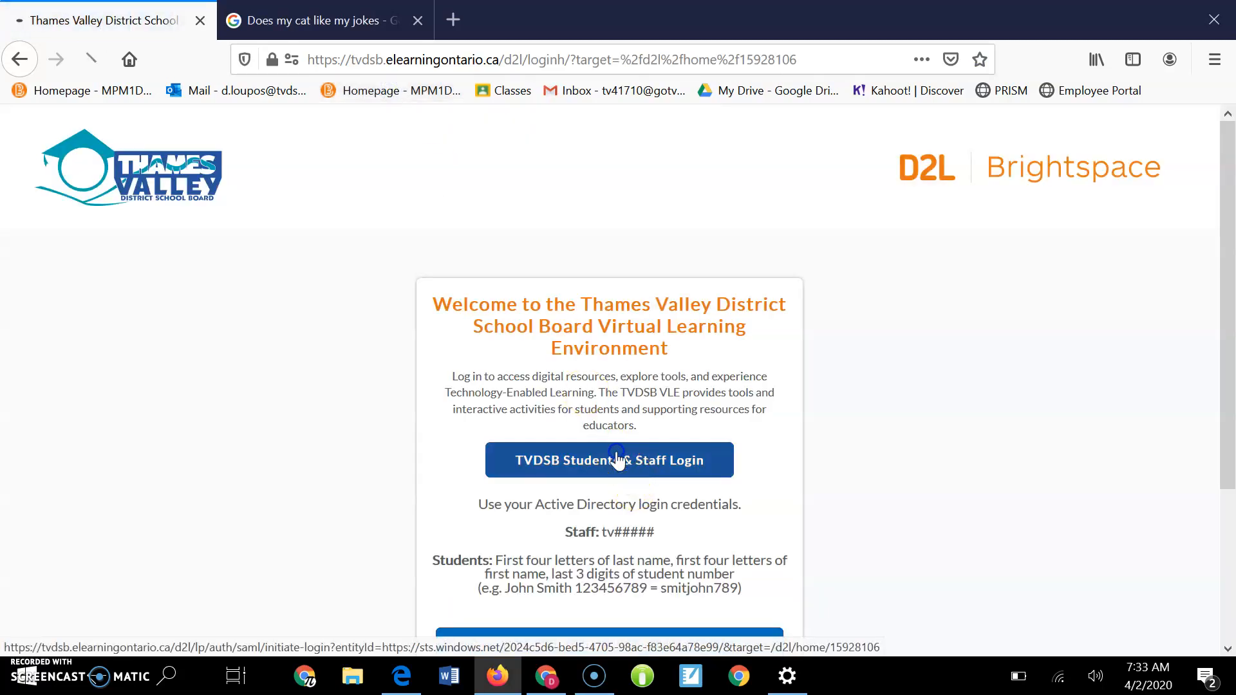
Step: Sign in via TVDSB Students & Staff Login and switch to the MBF3C1-04 Mathematics of Personal Finance course
click(609, 459)
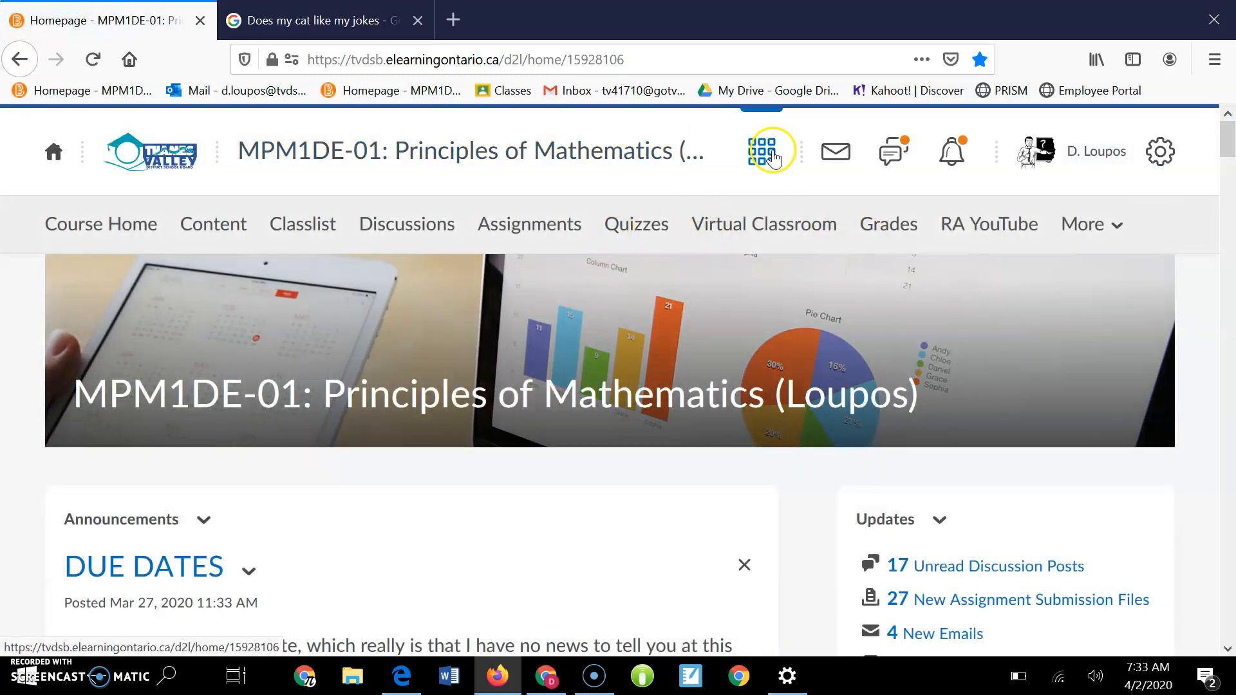
click(762, 152)
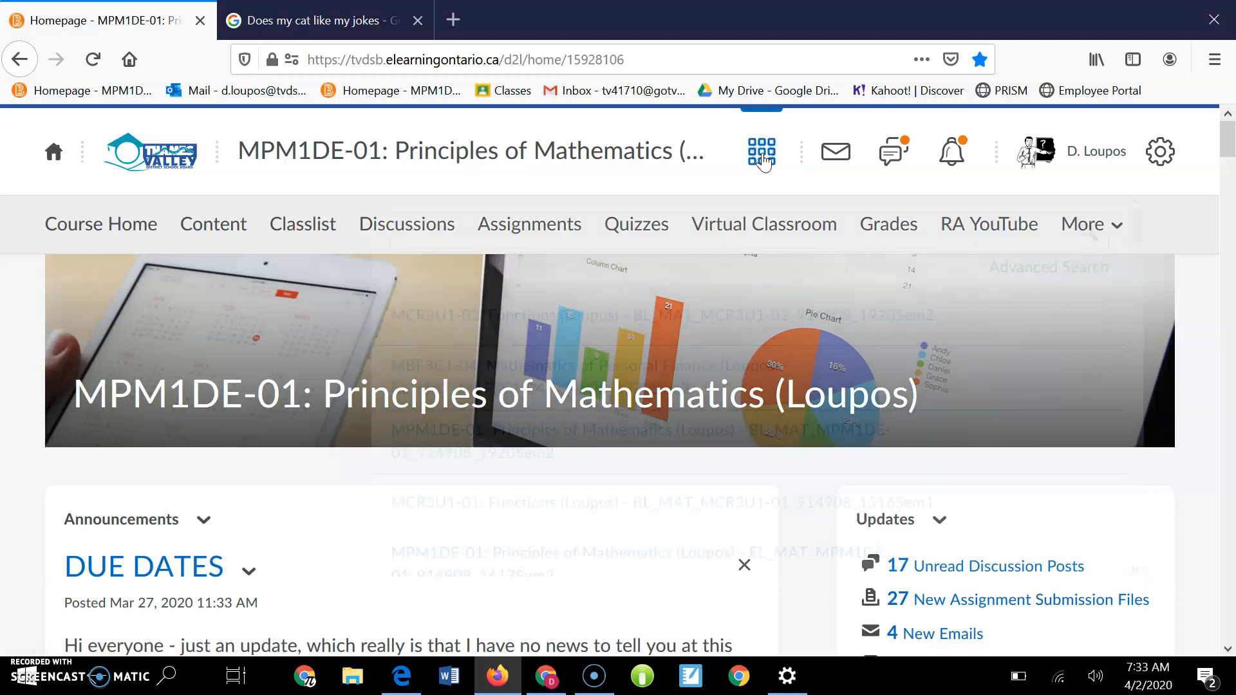
click(762, 151)
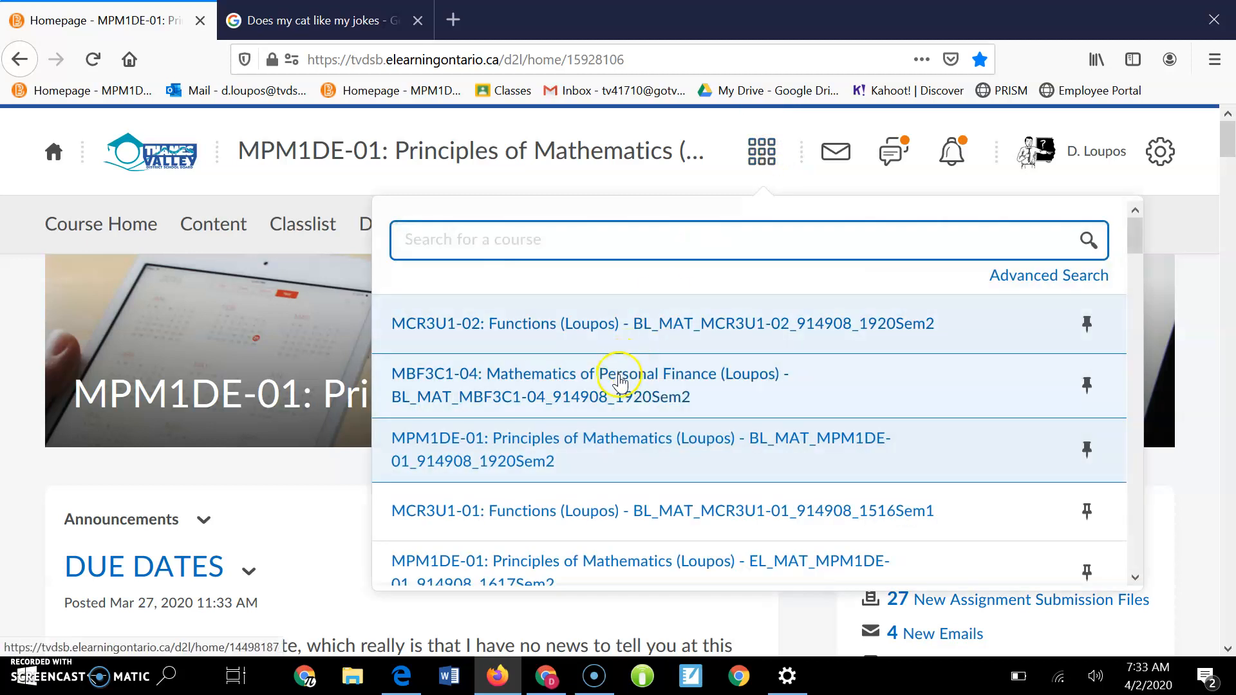
click(623, 373)
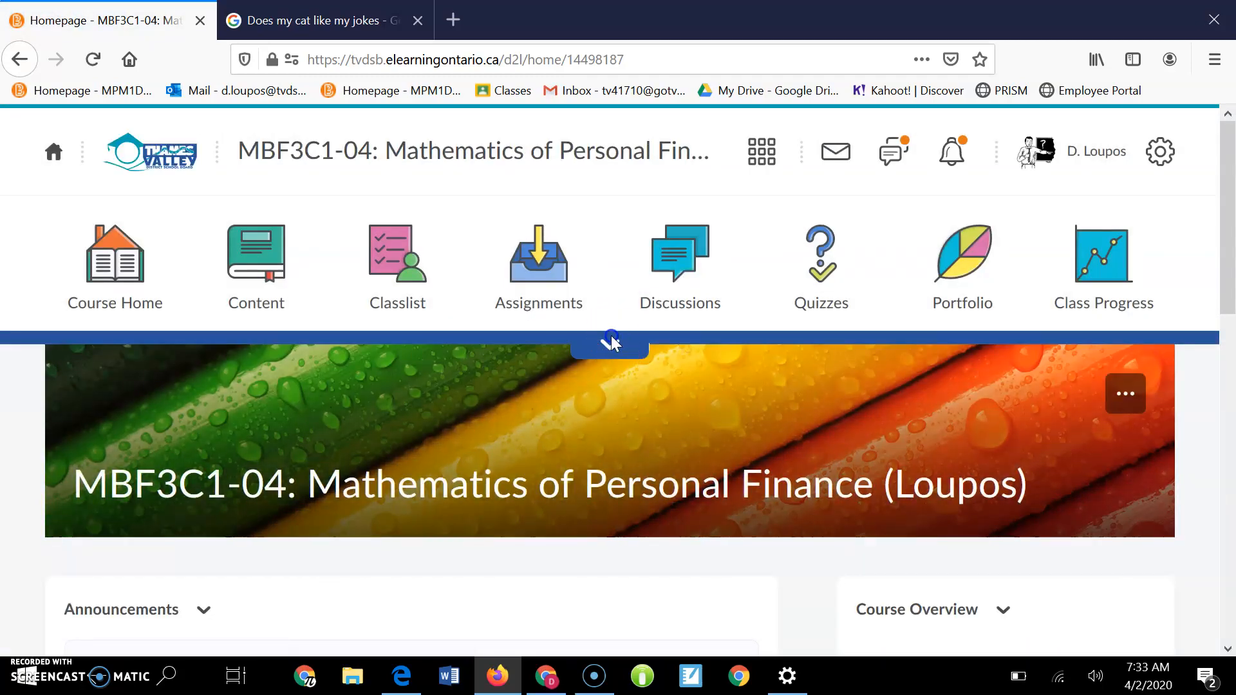
Step: Expand the navbar and go to Course Admin for the course
click(611, 342)
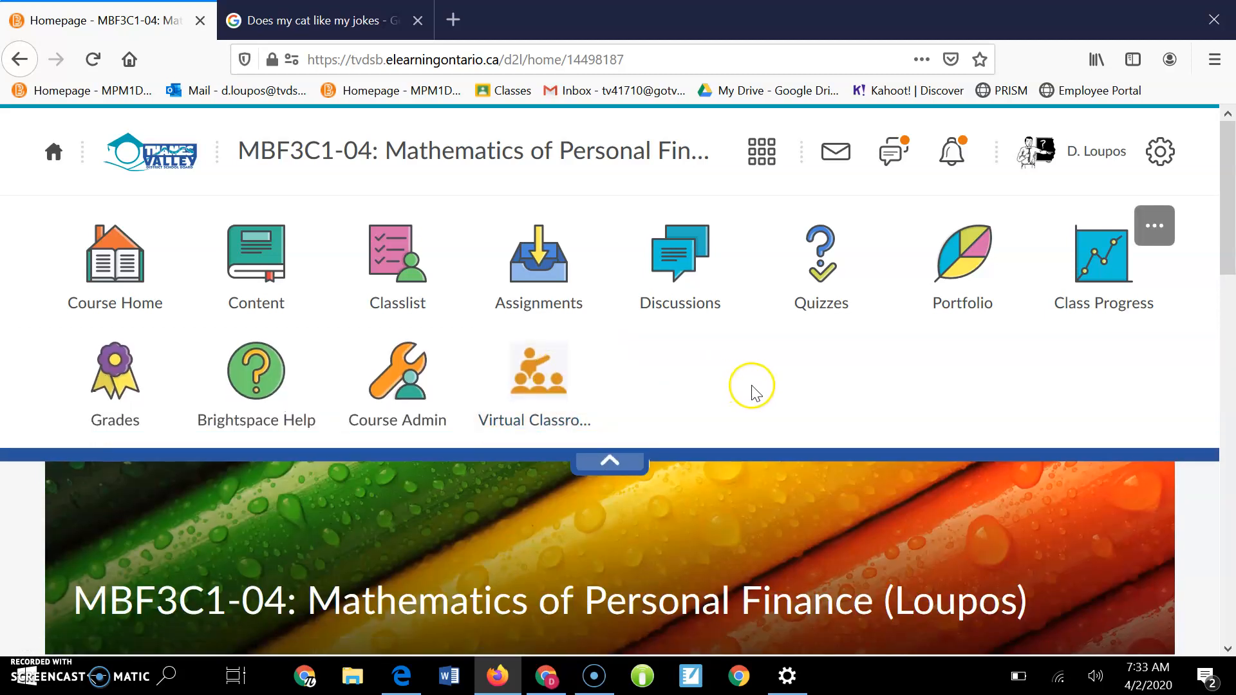
mouse_move(404, 387)
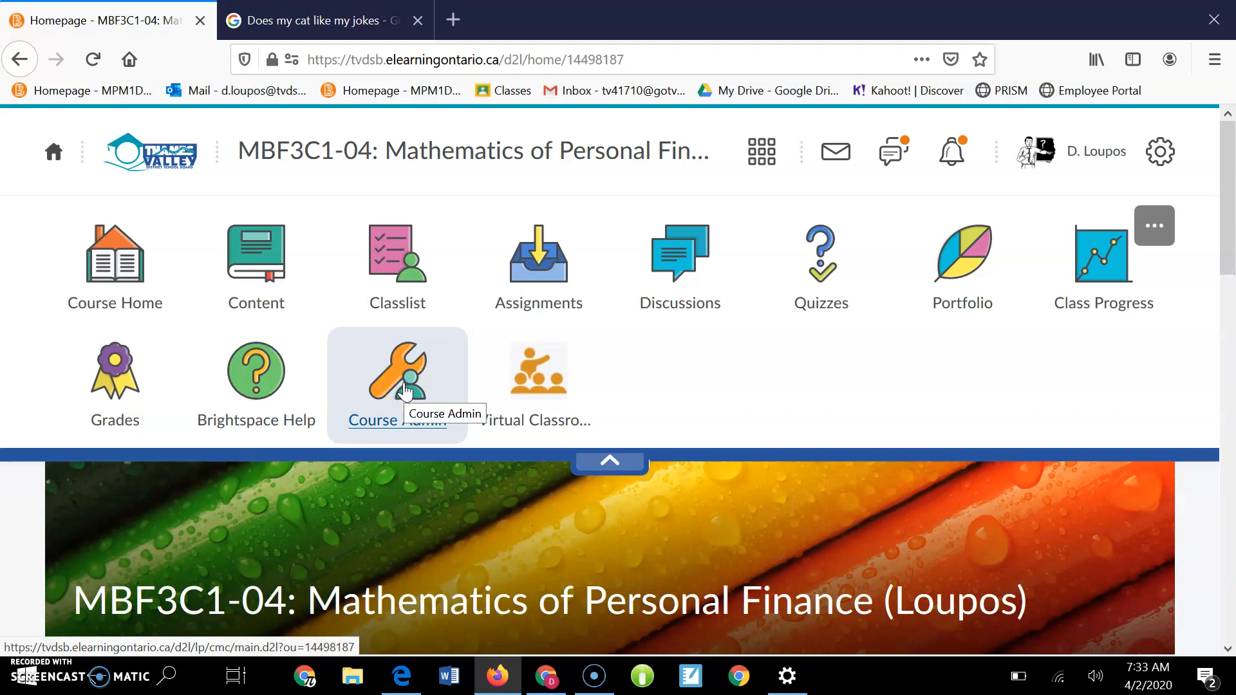
mouse_move(430, 281)
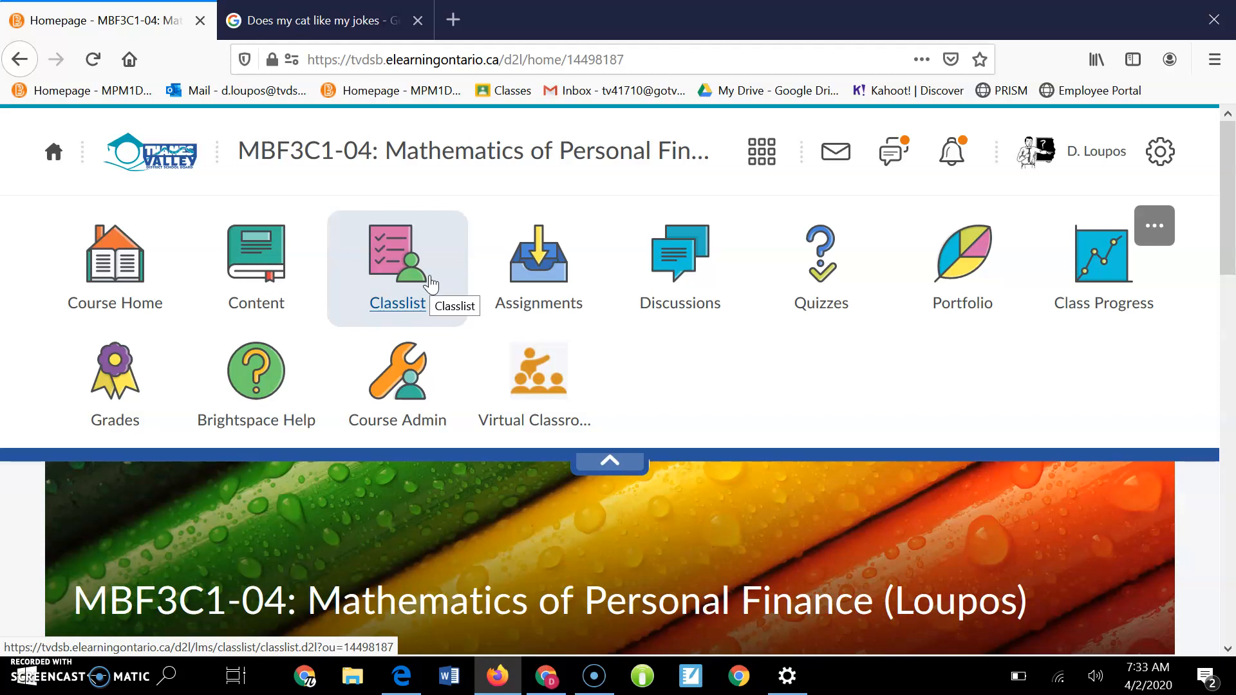
click(397, 384)
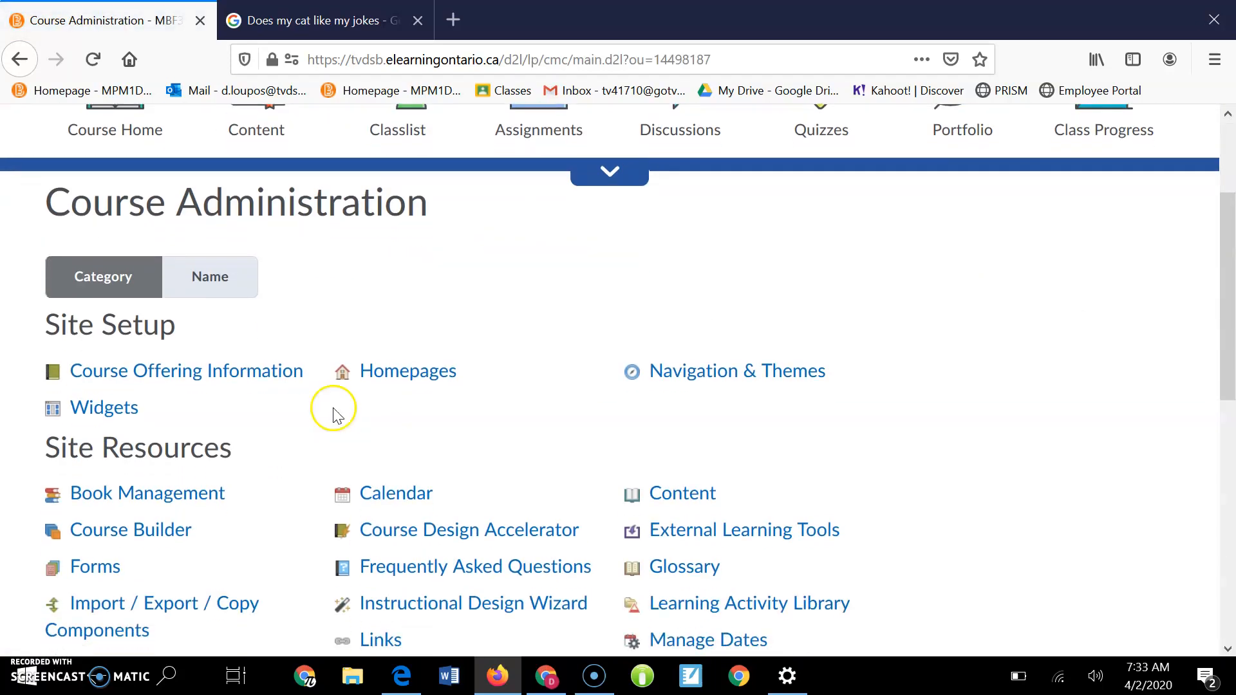
Step: In Course Offering Information, tick 'Course is active', save, and dismiss the 'Saved successfully' toast
click(186, 371)
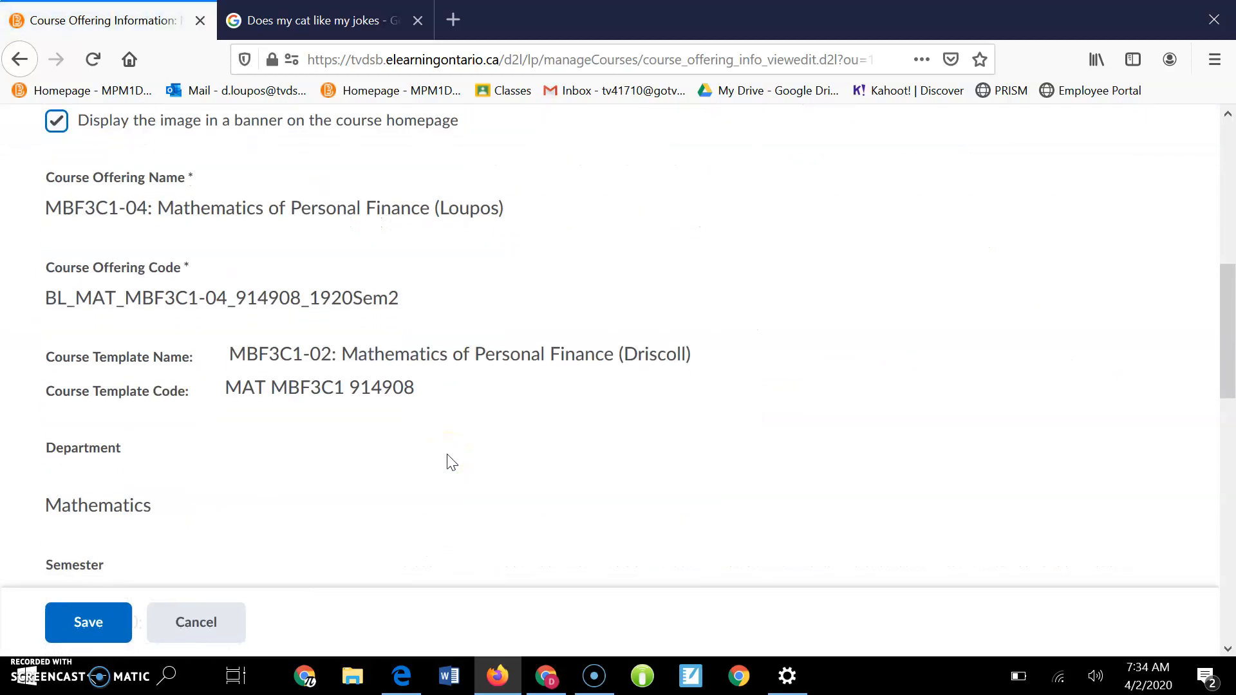
scroll(down, 3)
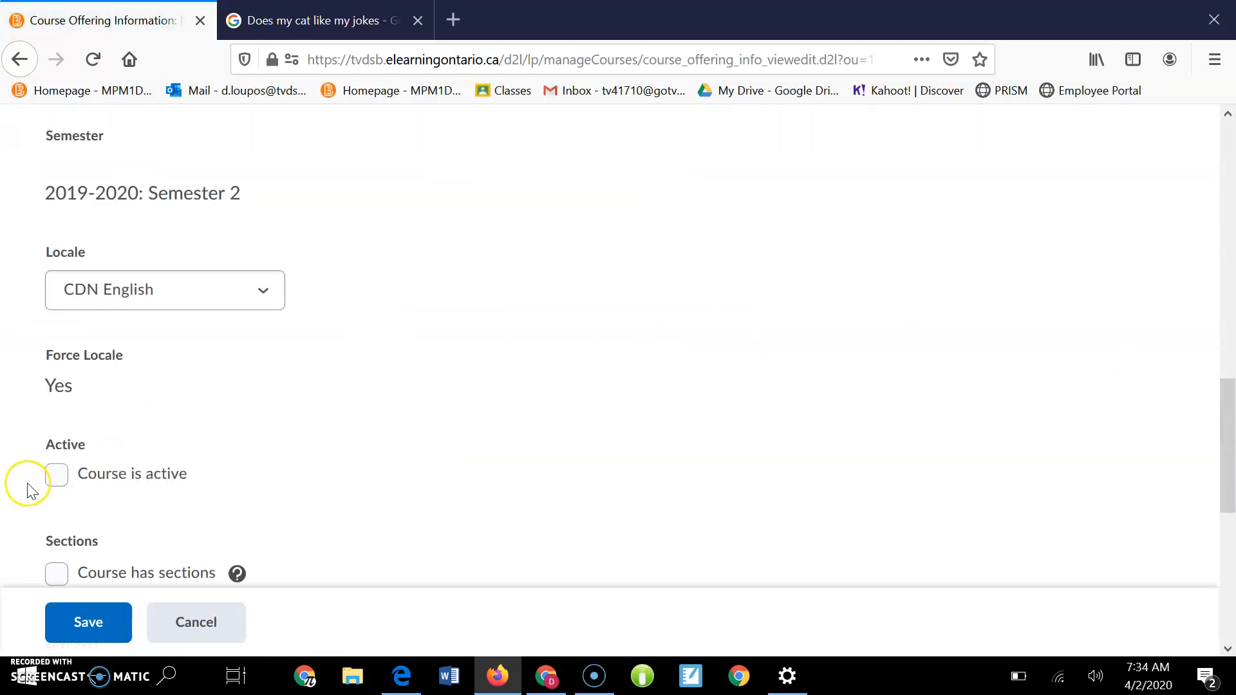
click(56, 474)
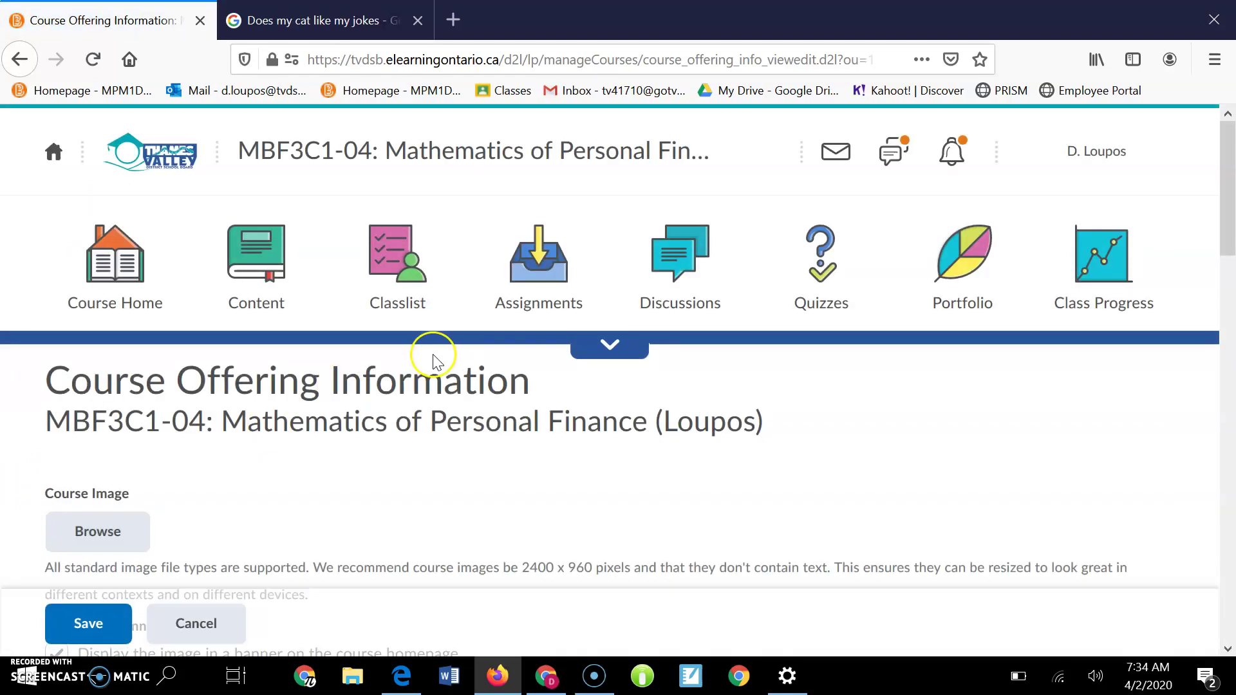
click(88, 623)
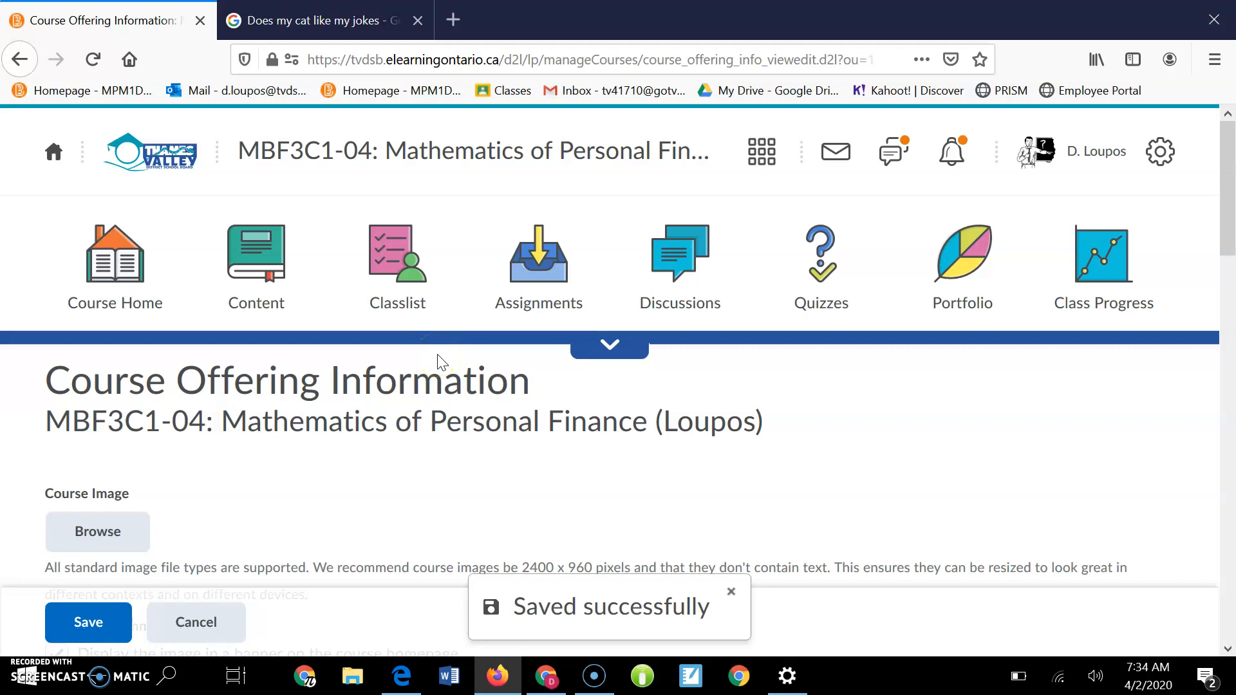
mouse_move(266, 473)
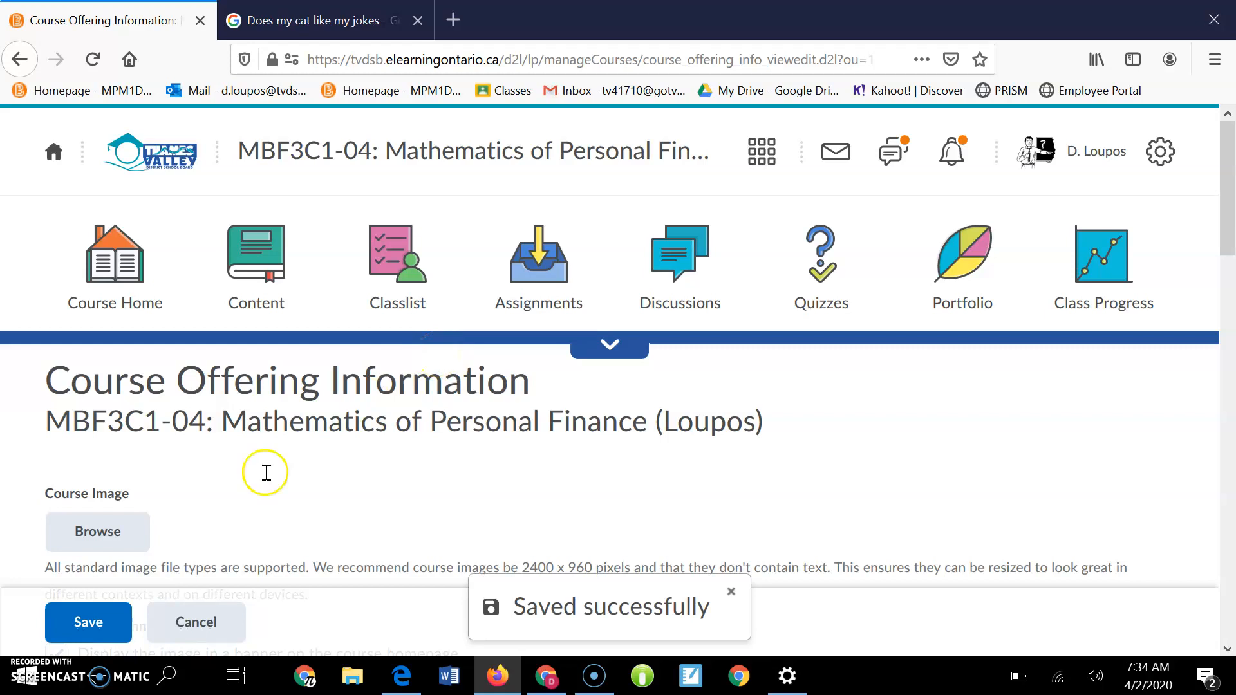
click(731, 591)
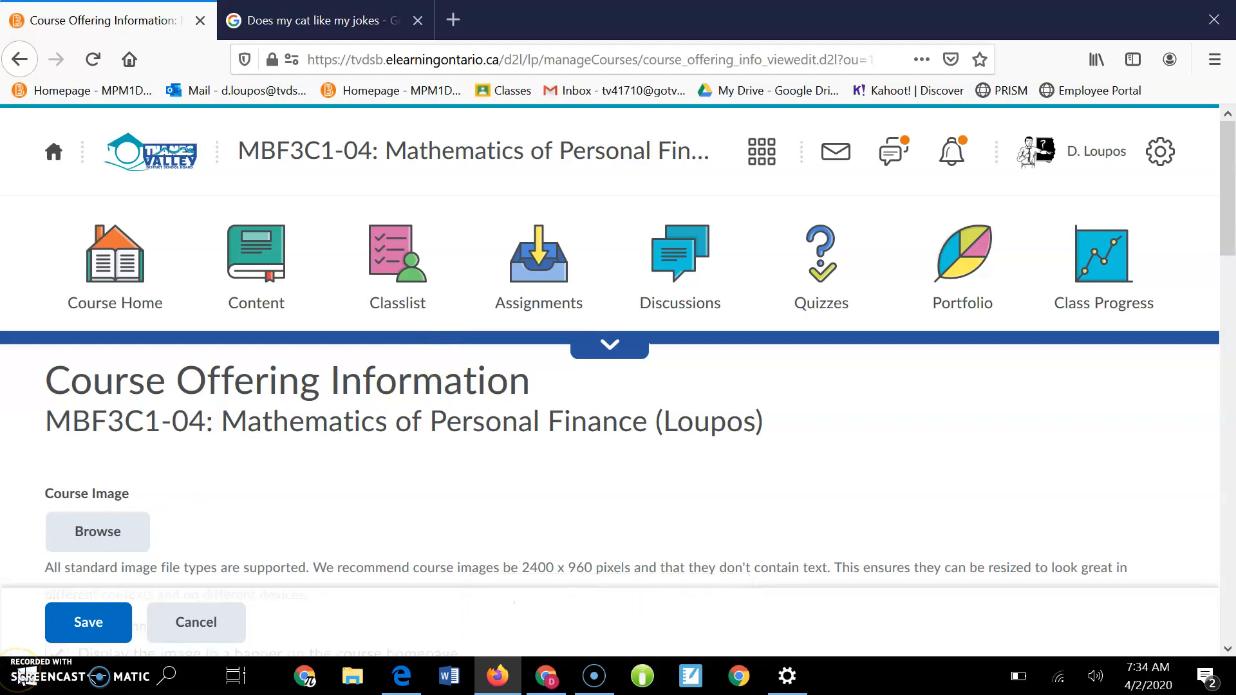